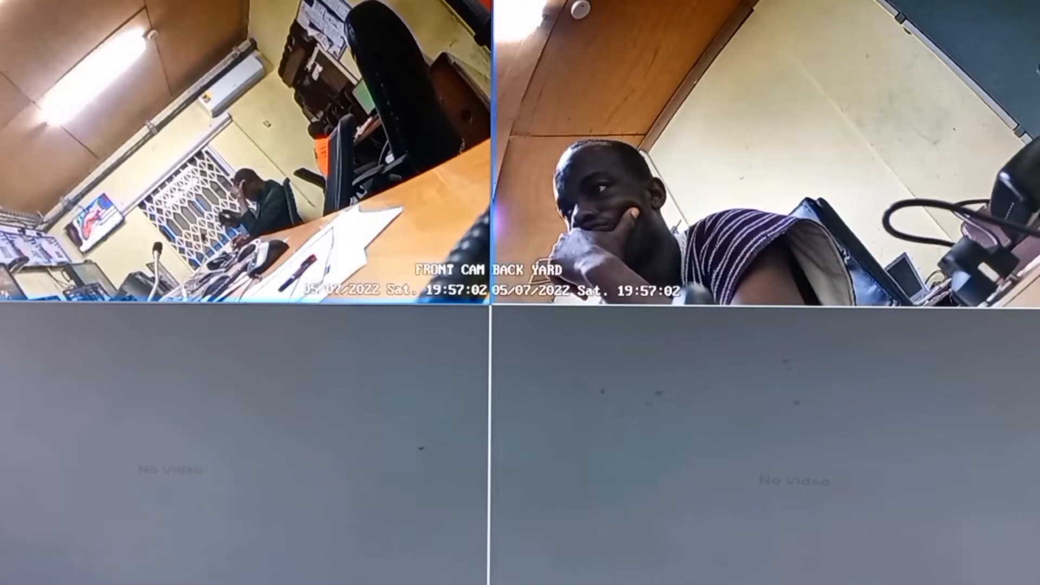
- From the live-view menu, open System Setup on the user accounts page listing CCTV1
{"action": "right_click", "coordinate": [351, 106]}
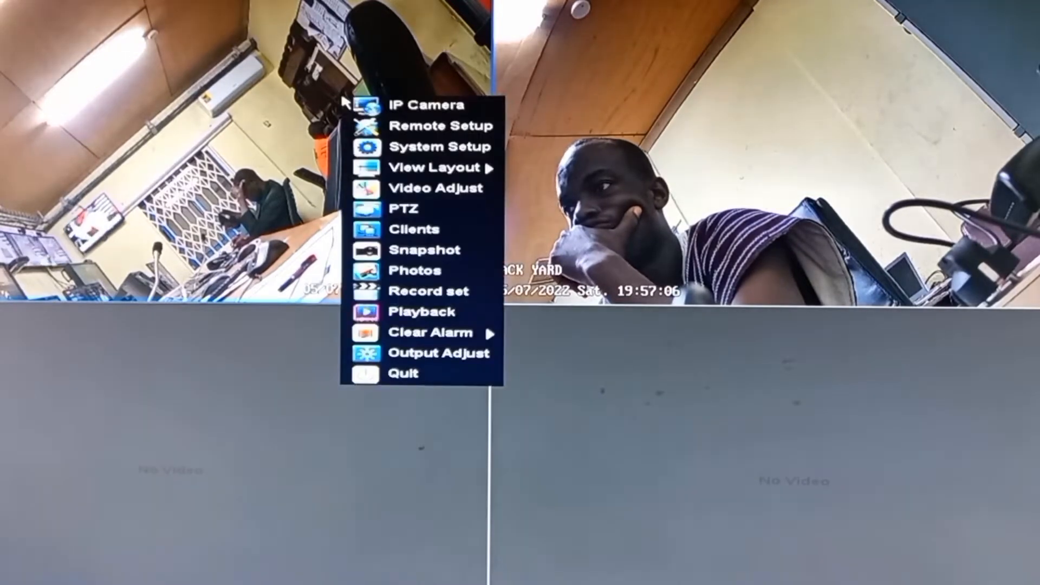
{"action": "left_click", "coordinate": [432, 147]}
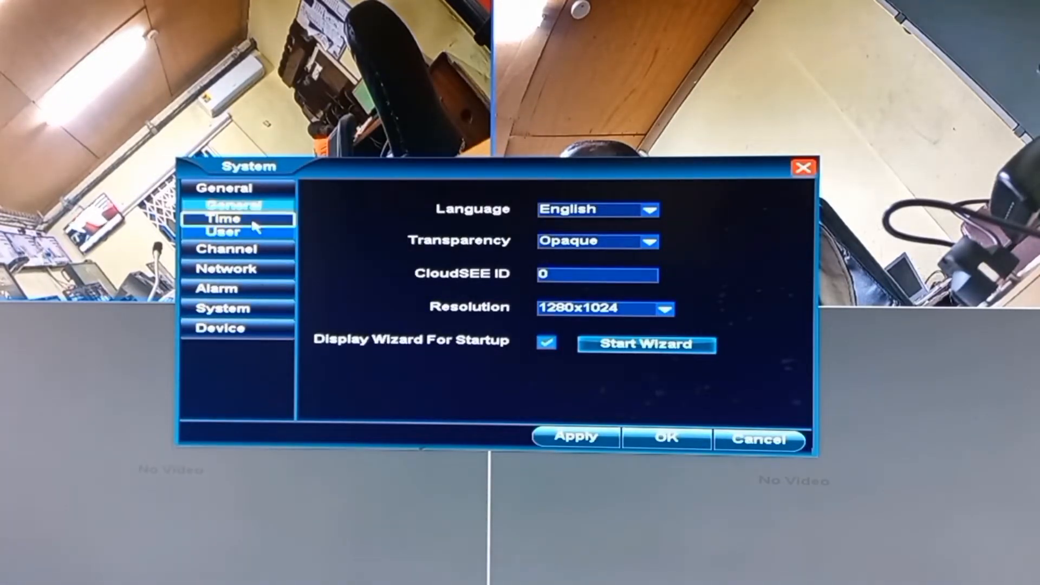
{"action": "left_click", "coordinate": [228, 229]}
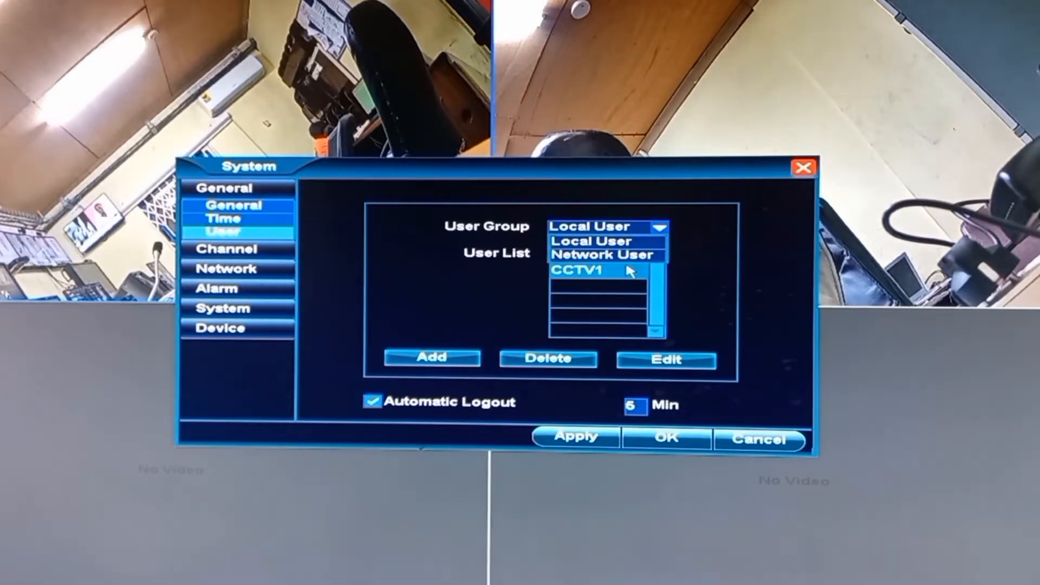
- Choose Local User as the user group for a new account
{"action": "left_click", "coordinate": [589, 240]}
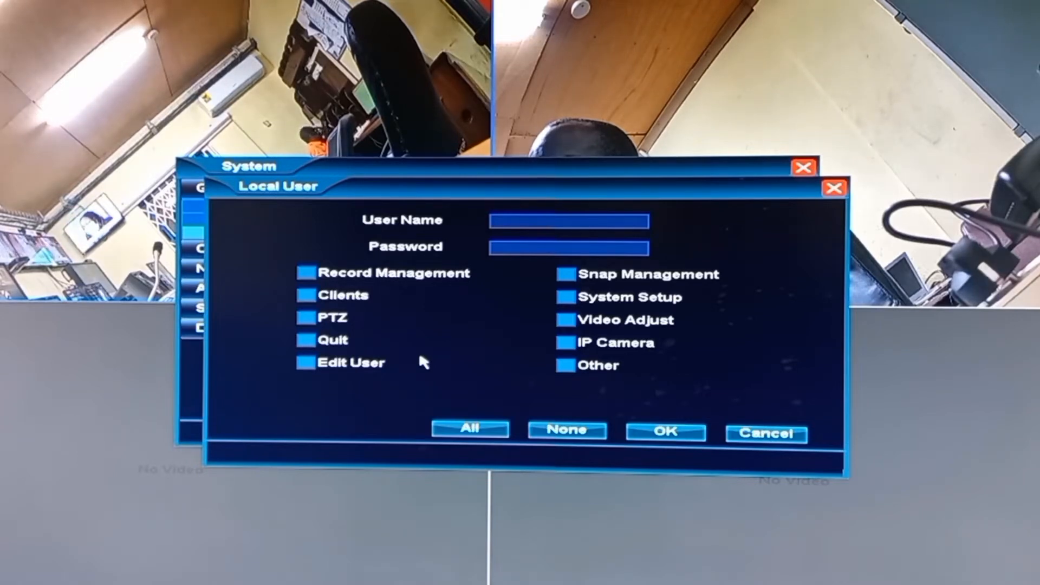
- Enter the capitalised user name TEST and begin entering its password
{"action": "left_click", "coordinate": [568, 221]}
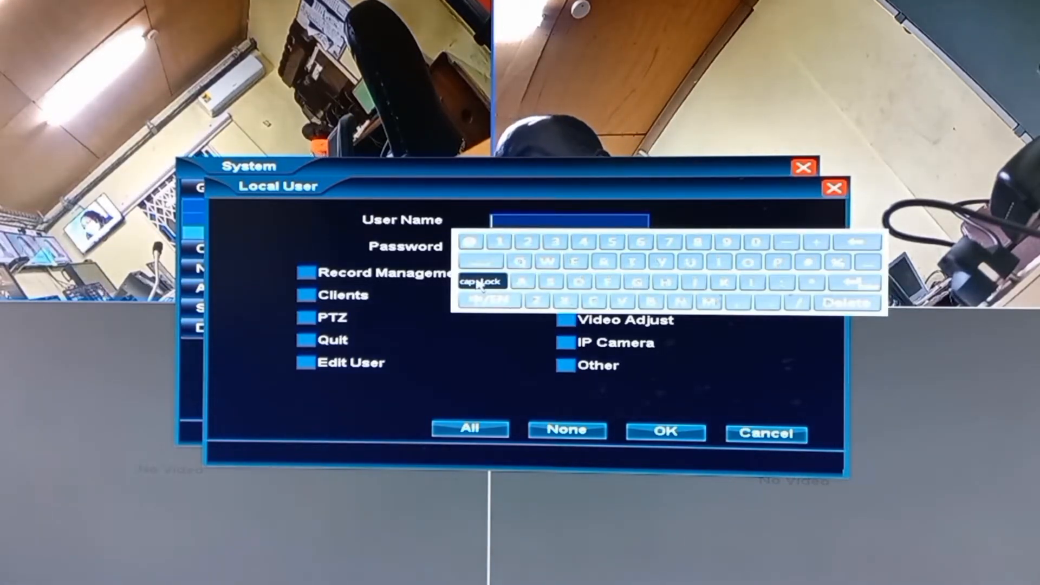
{"action": "left_click", "coordinate": [633, 267]}
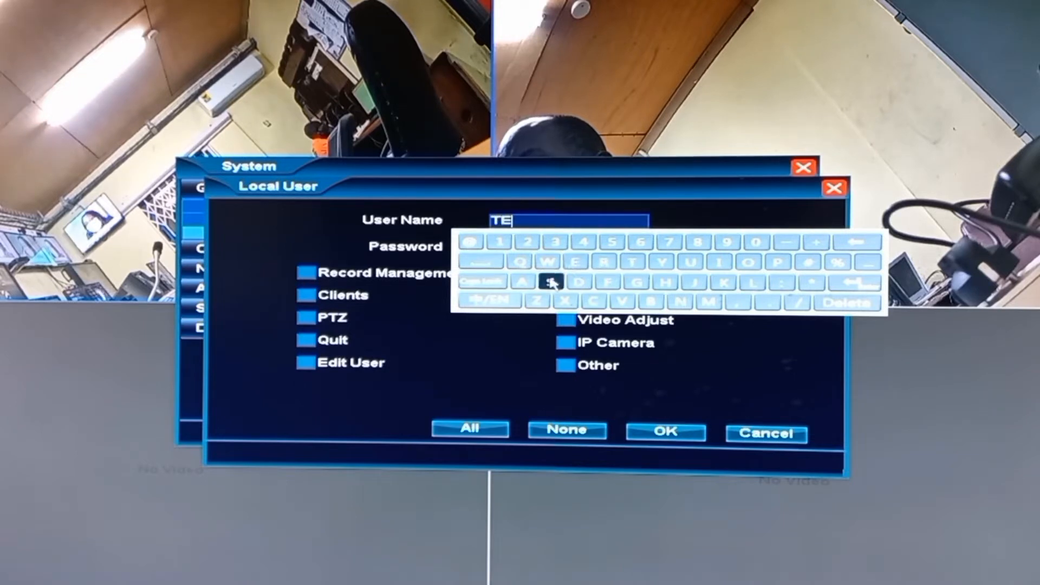
{"action": "left_click", "coordinate": [632, 265]}
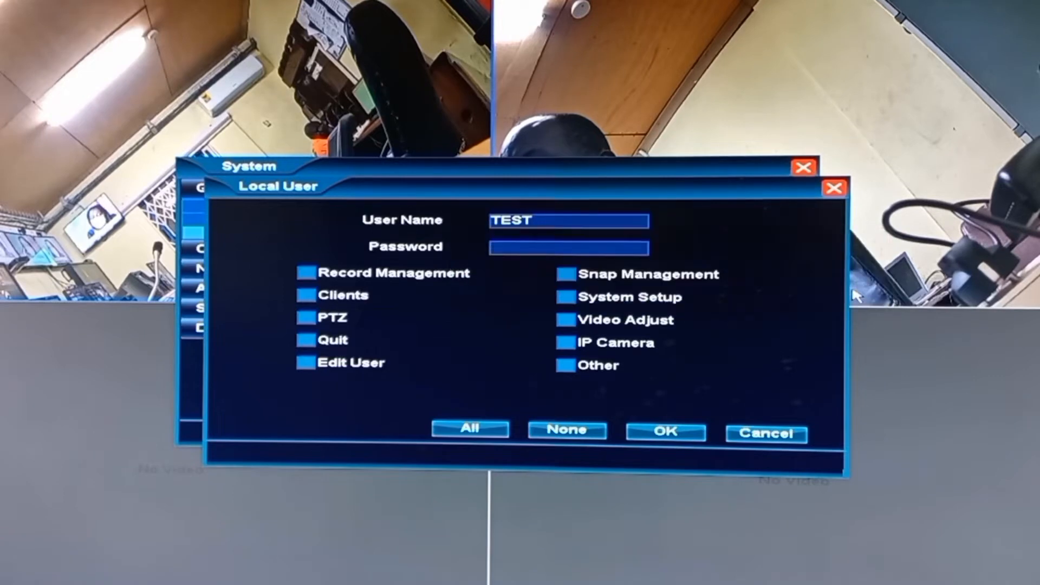
{"action": "left_click", "coordinate": [568, 248]}
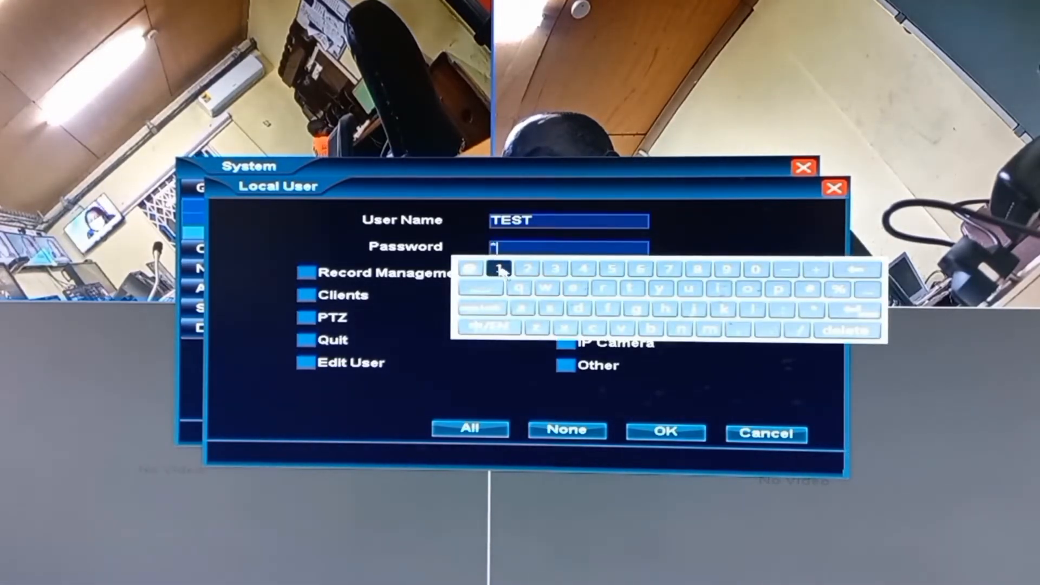
{"action": "left_click", "coordinate": [534, 271]}
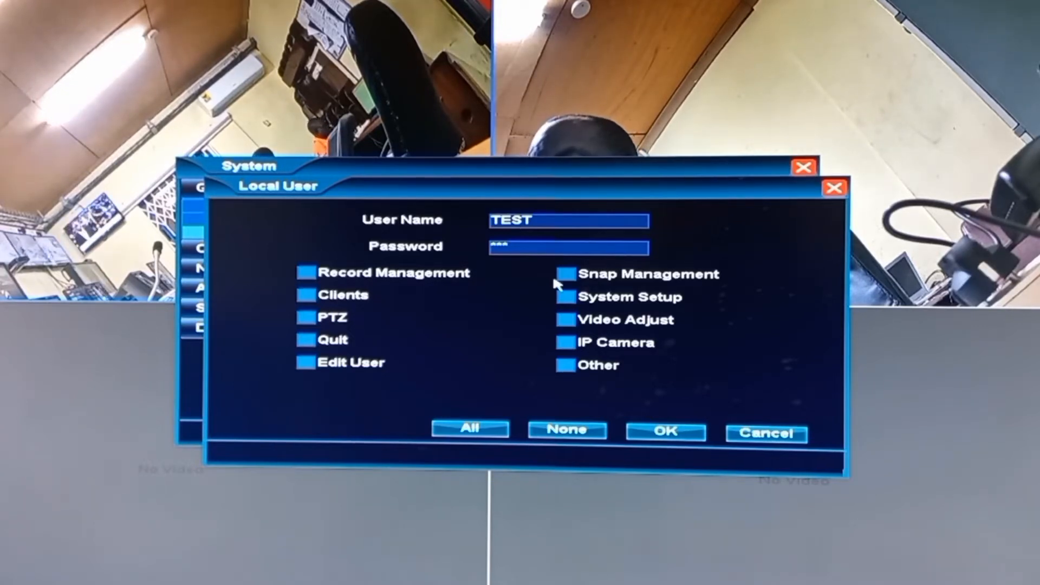
- Grant TEST all permissions, save the user, and confirm the System settings
{"action": "left_click", "coordinate": [567, 275]}
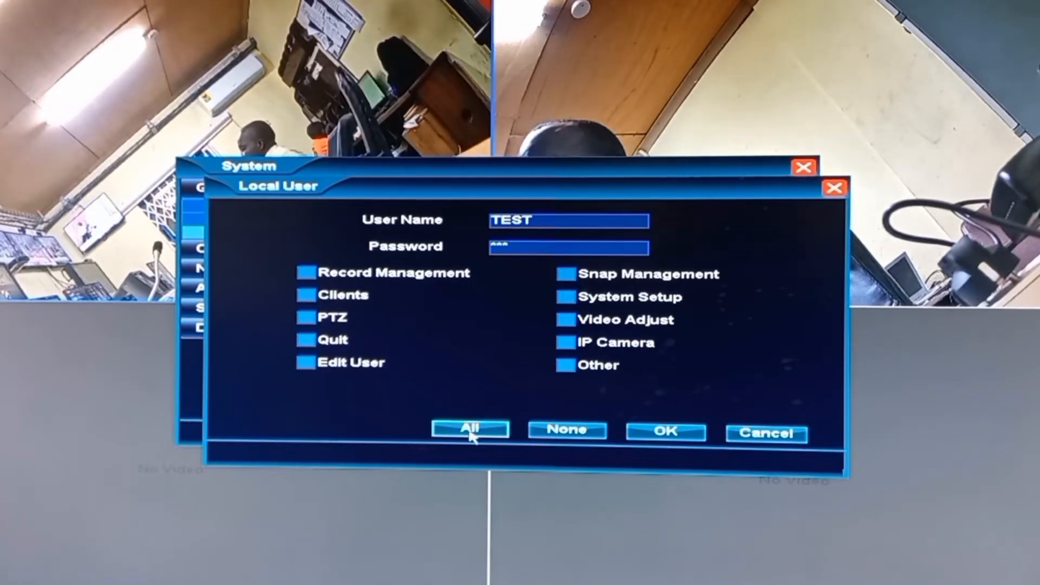
{"action": "left_click", "coordinate": [470, 429]}
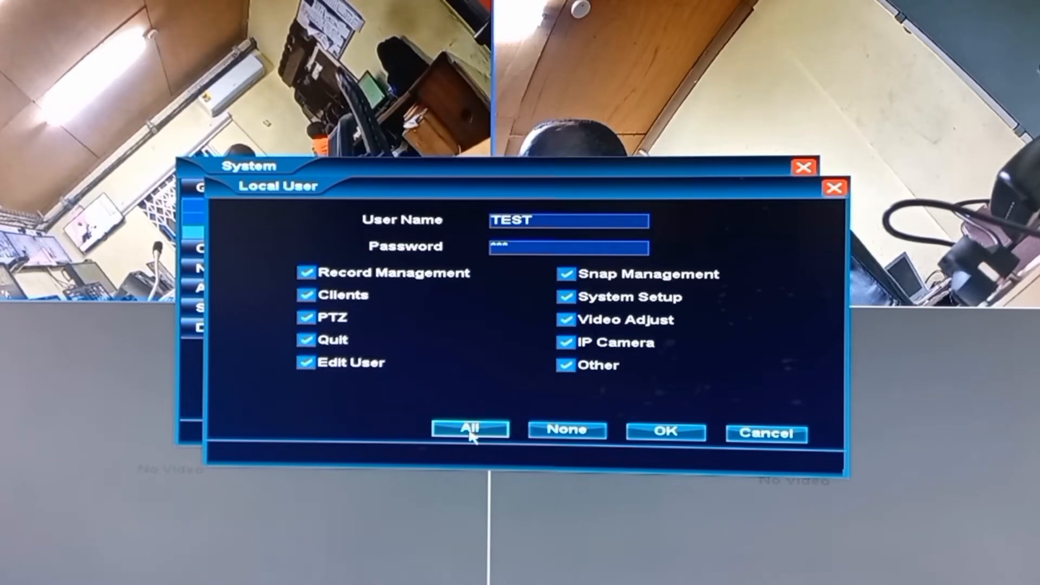
{"action": "left_click", "coordinate": [665, 431]}
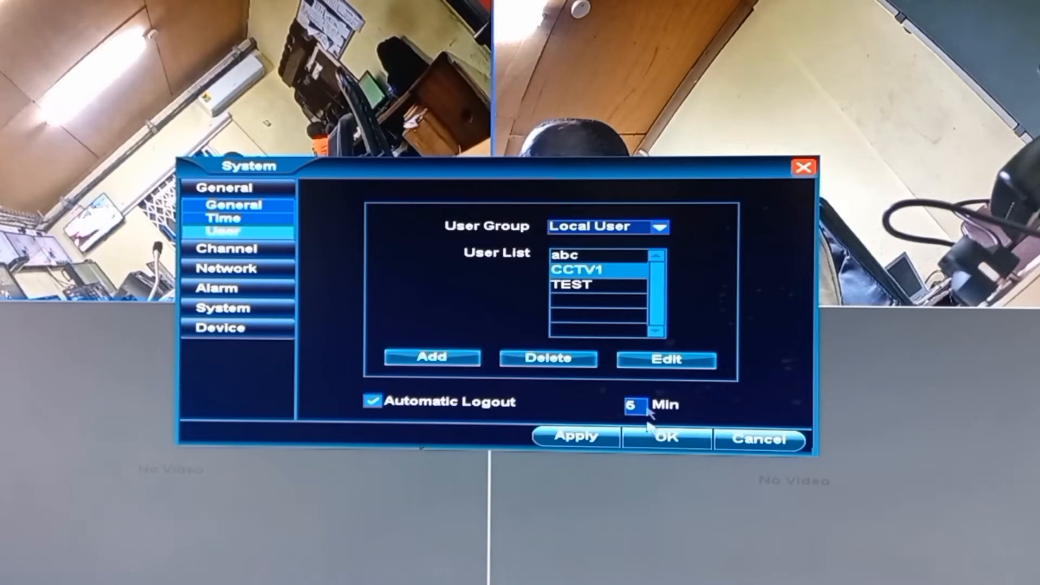
{"action": "mouse_move", "coordinate": [605, 280]}
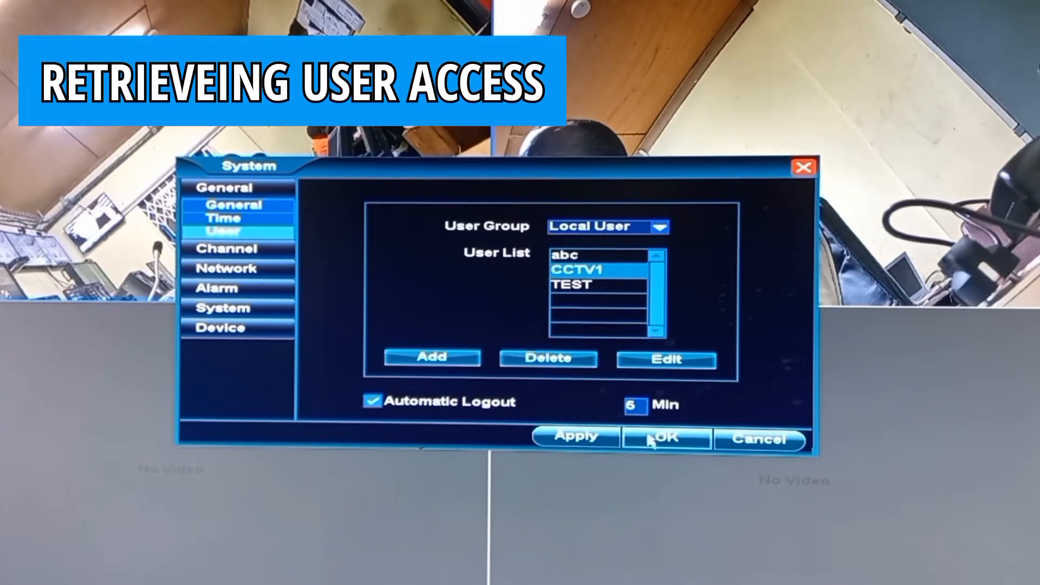
{"action": "left_click", "coordinate": [666, 439]}
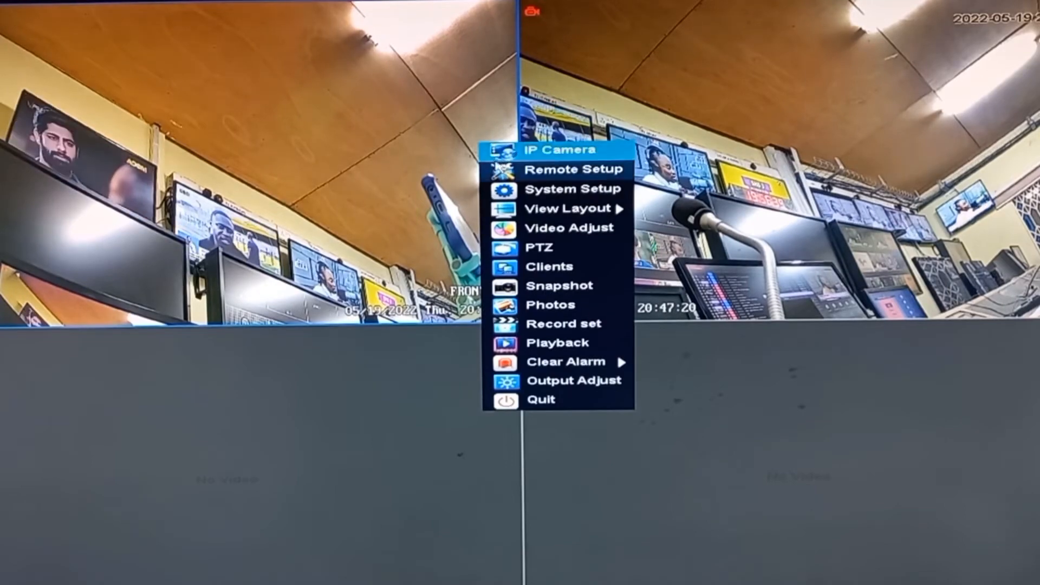
- Add local user ADMIN with a password and all permissions
{"action": "left_click", "coordinate": [569, 188]}
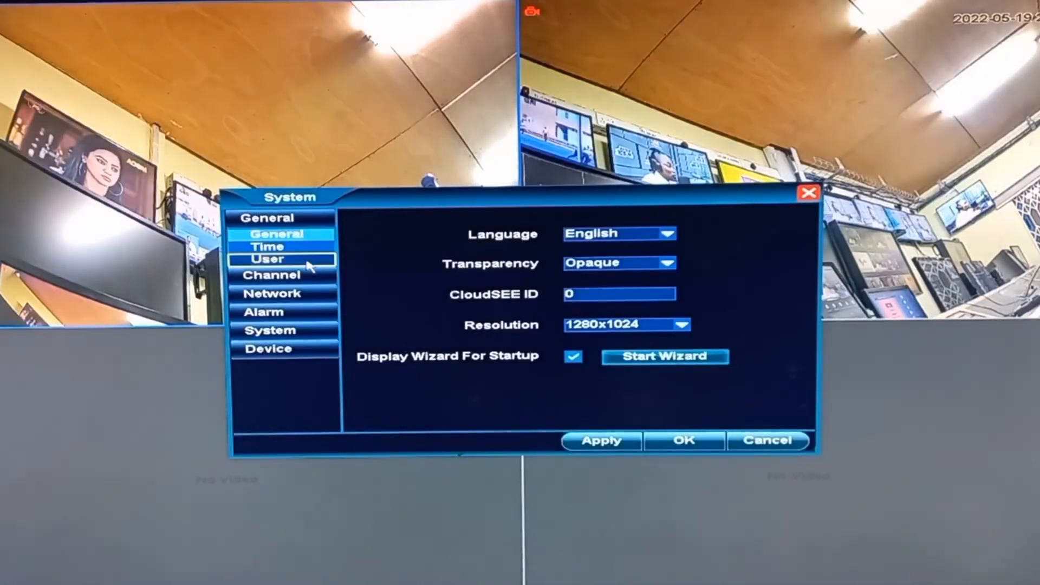
{"action": "left_click", "coordinate": [275, 259]}
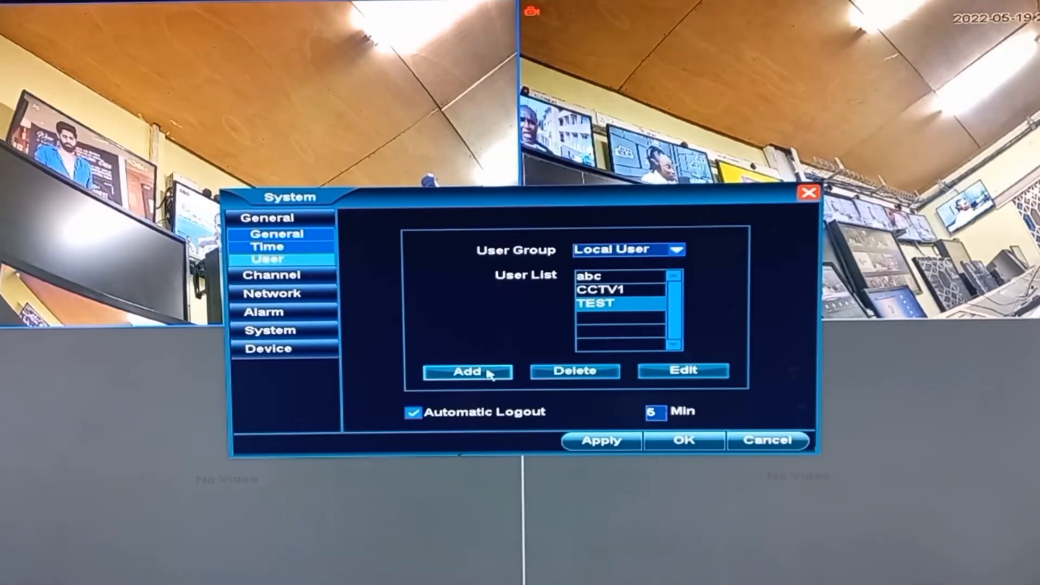
{"action": "left_click", "coordinate": [467, 371]}
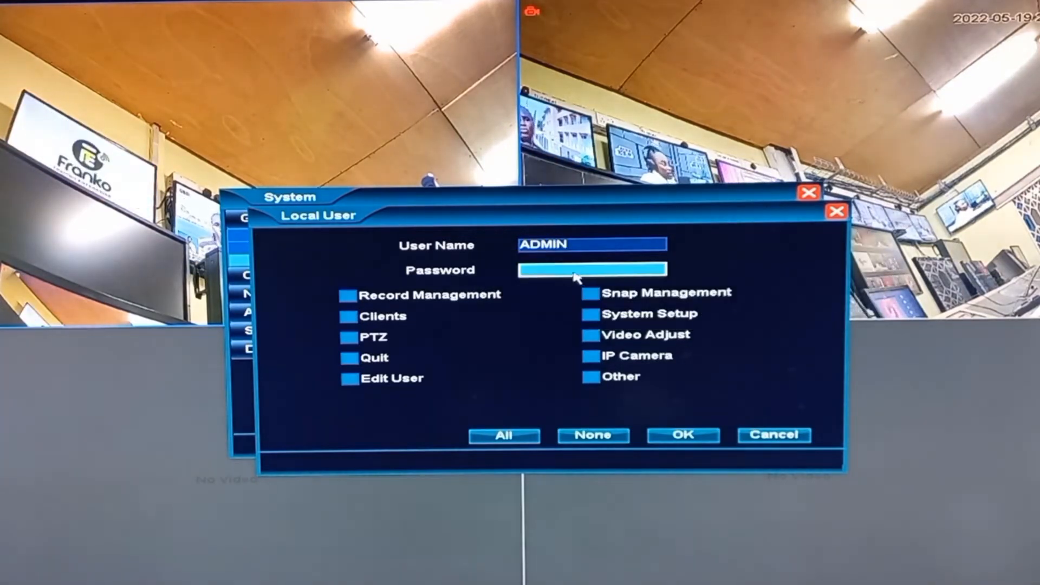
{"action": "left_click", "coordinate": [590, 270]}
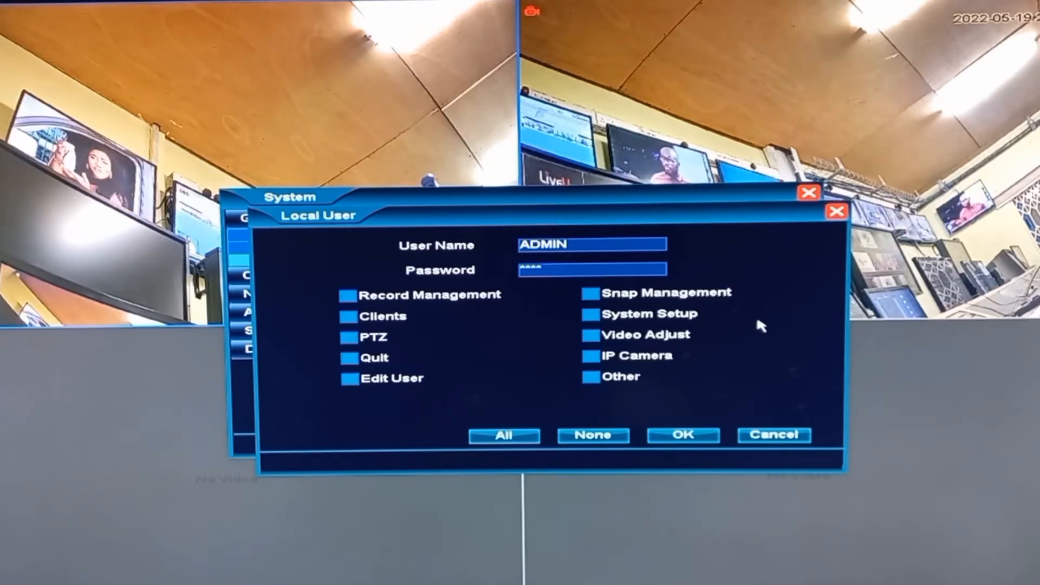
{"action": "left_click", "coordinate": [504, 436]}
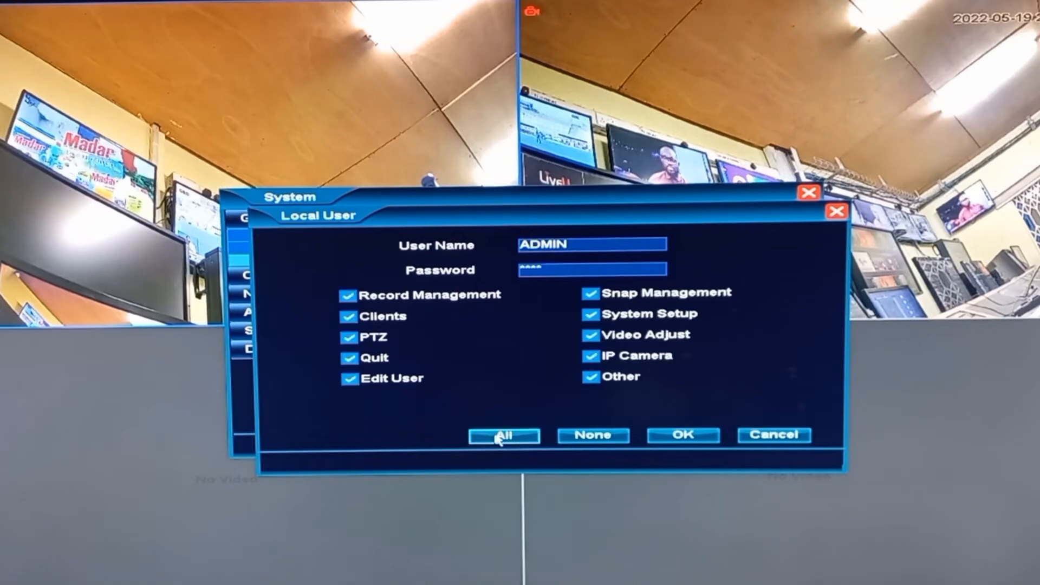
{"action": "left_click", "coordinate": [683, 435]}
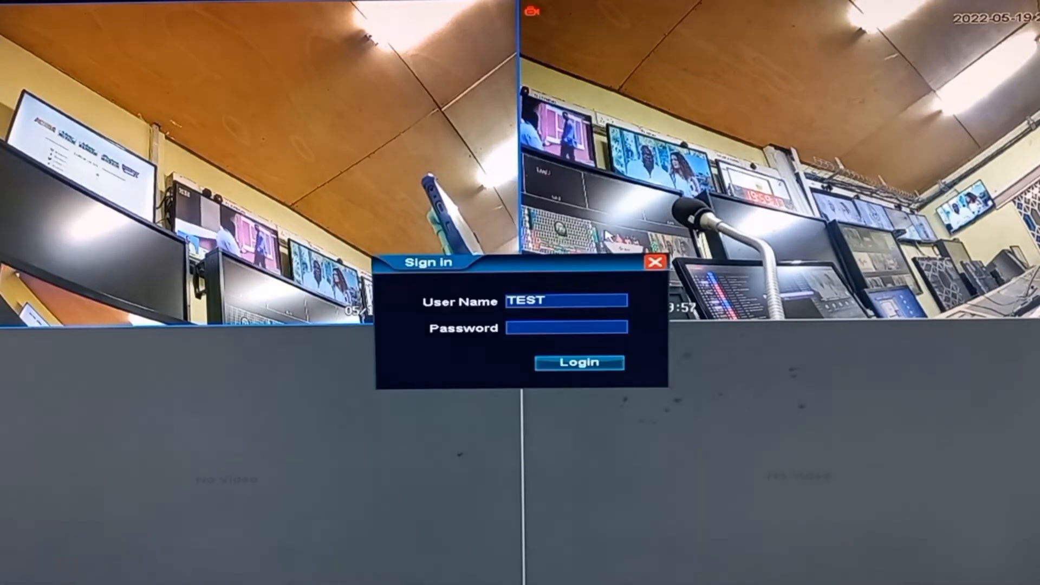
- Sign in as TEST, retrying after the incorrect password error
{"action": "left_click", "coordinate": [566, 328]}
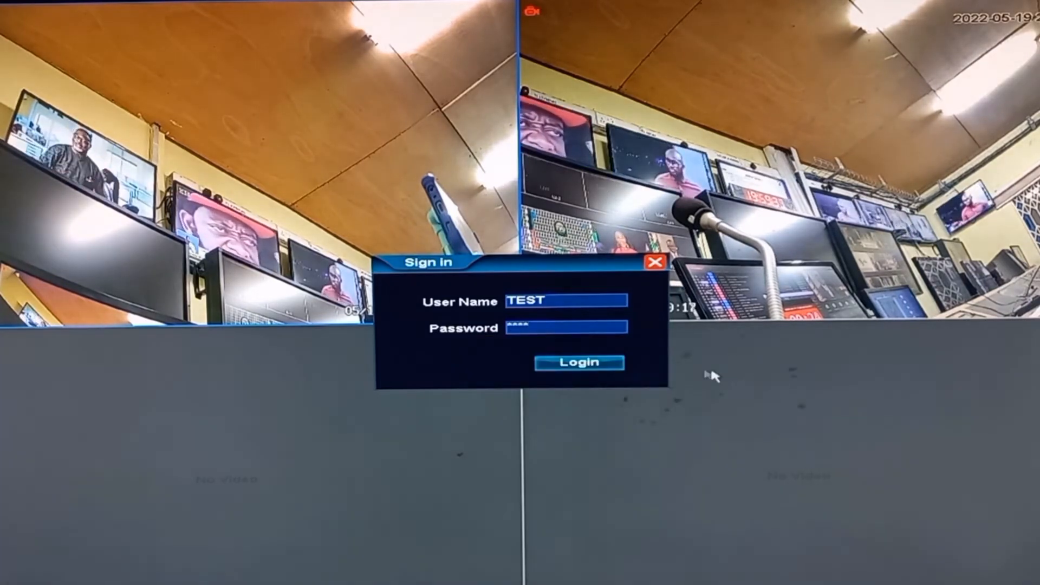
{"action": "left_click", "coordinate": [579, 362]}
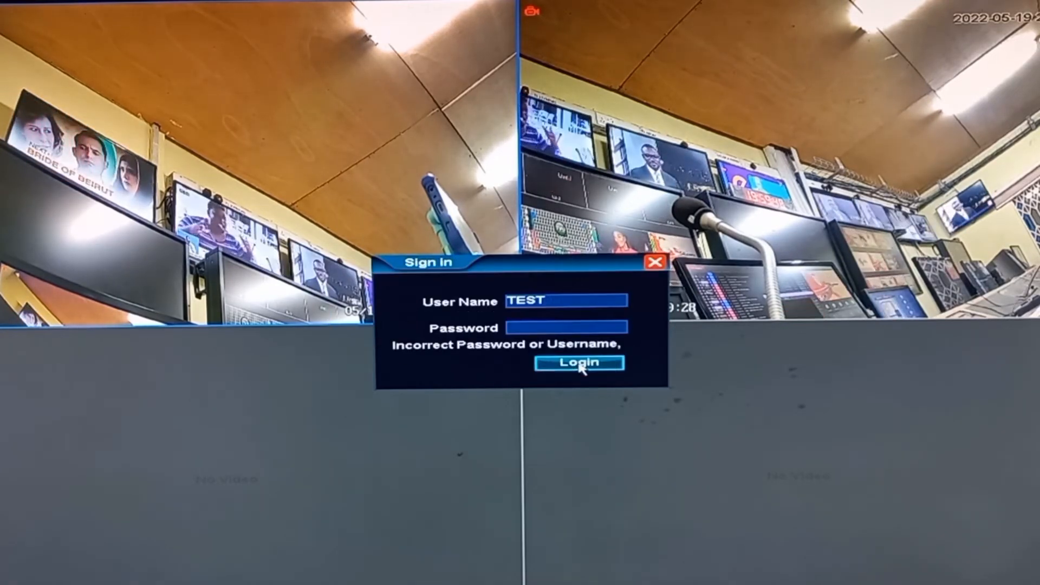
{"action": "left_click", "coordinate": [564, 301]}
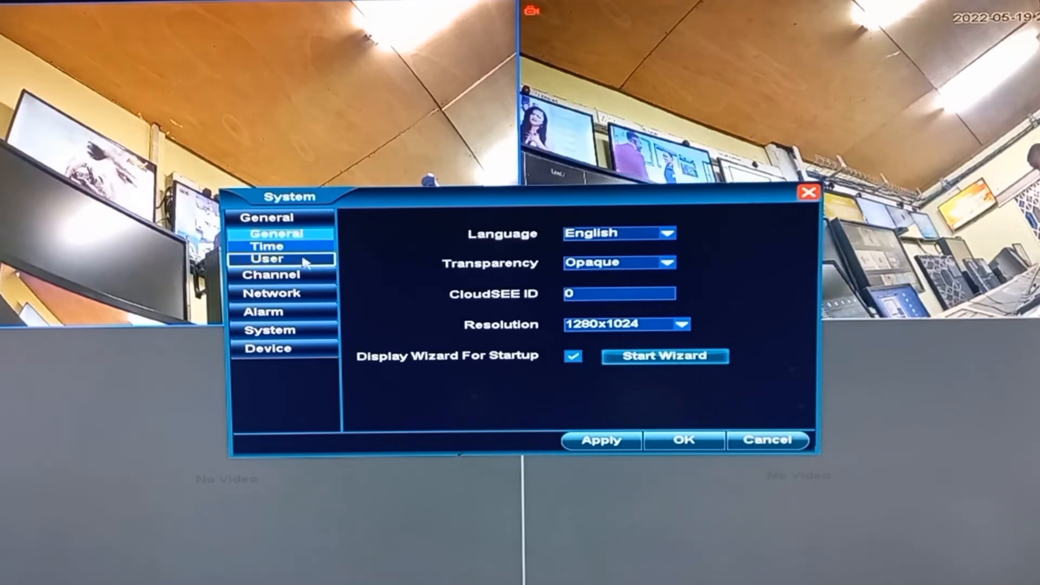
- Edit the TEST account and save a newly entered password
{"action": "left_click", "coordinate": [276, 258]}
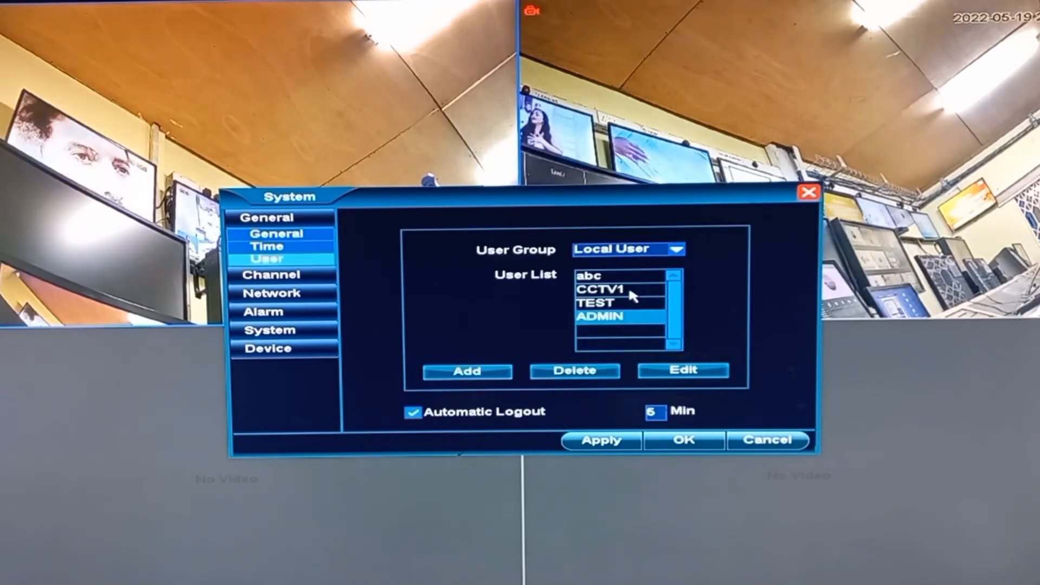
{"action": "left_click", "coordinate": [618, 303]}
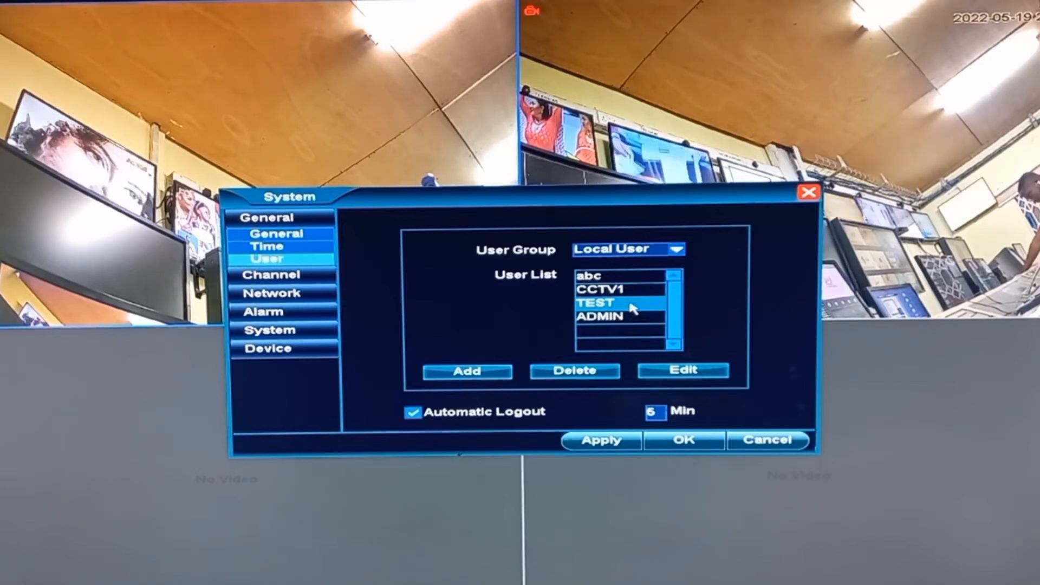
{"action": "left_click", "coordinate": [682, 370]}
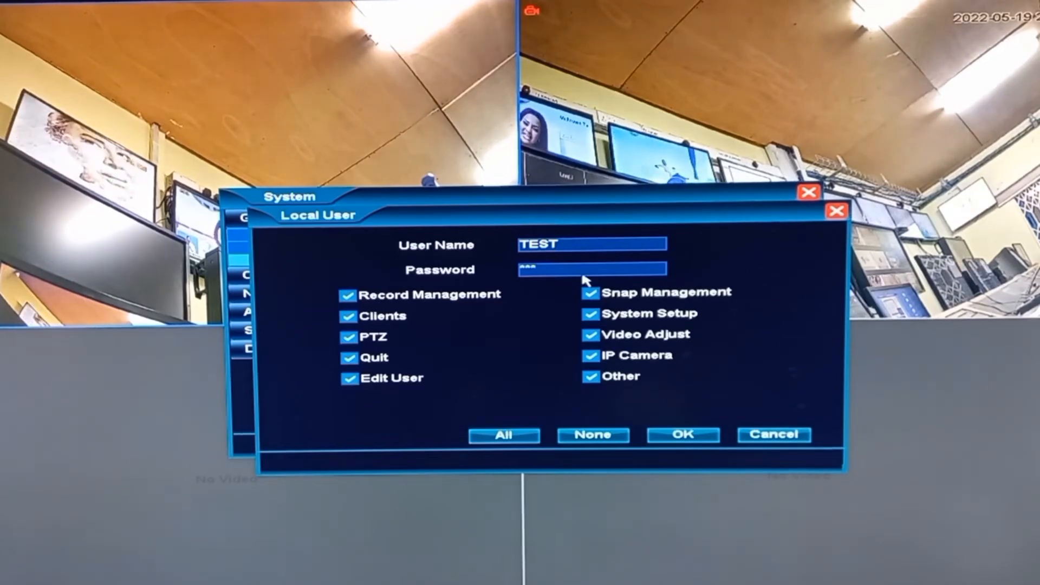
{"action": "left_click", "coordinate": [589, 270]}
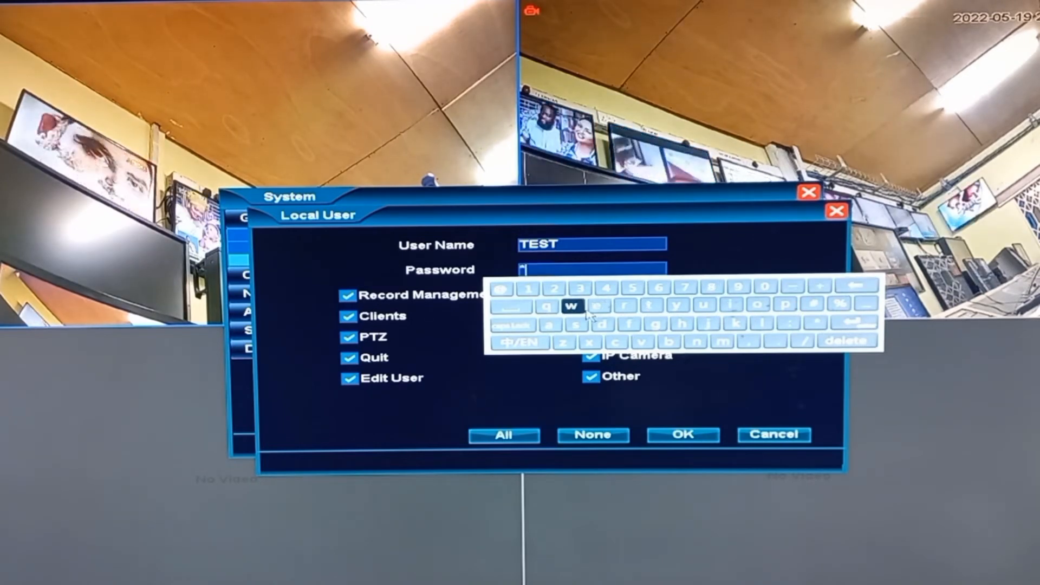
{"action": "left_click", "coordinate": [577, 324]}
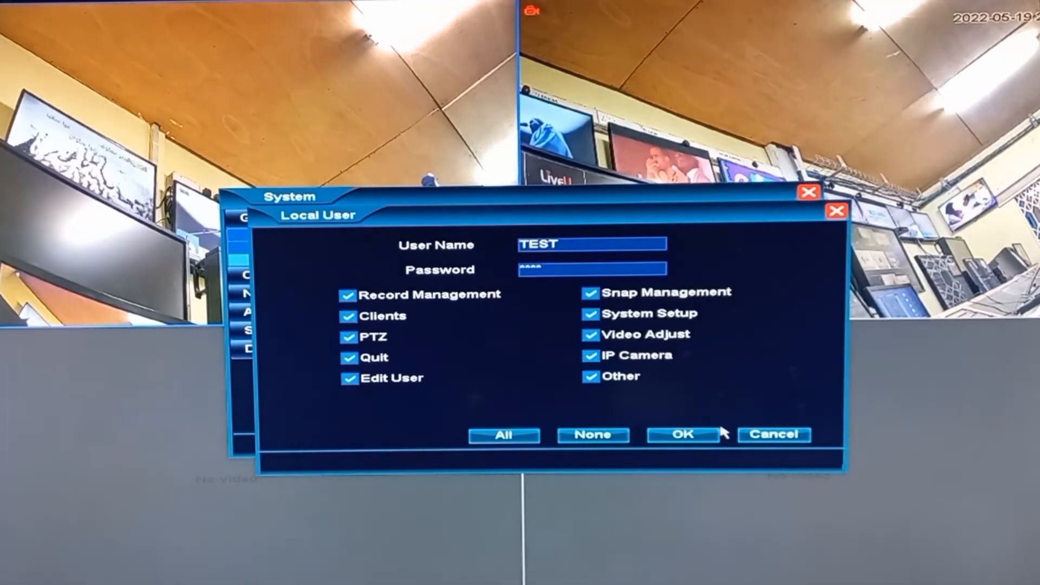
{"action": "left_click", "coordinate": [683, 435]}
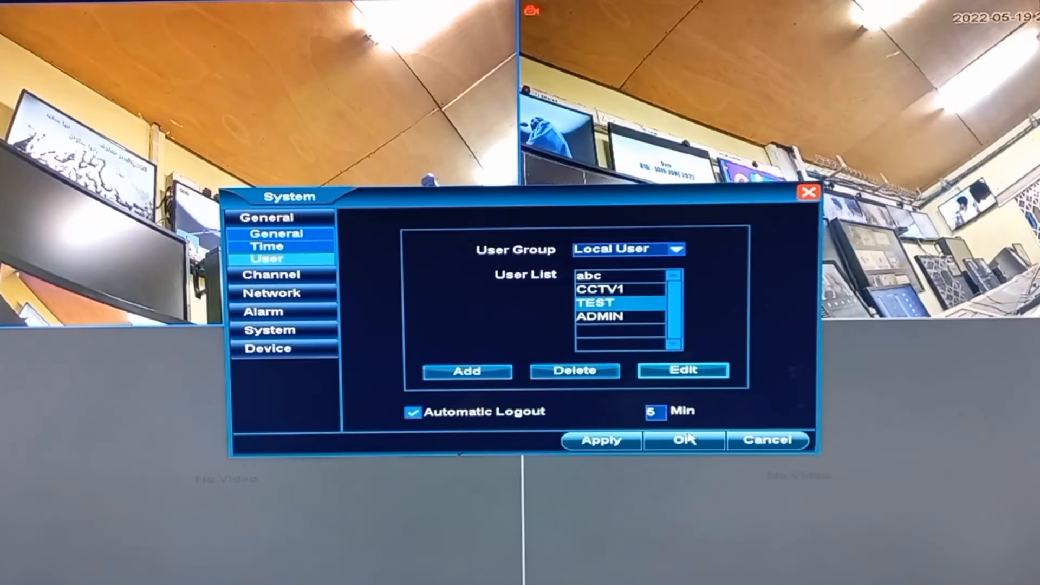
- Close settings, log out via Quit > Logout, and fill in ADMIN's sign-in details
{"action": "left_click", "coordinate": [684, 440]}
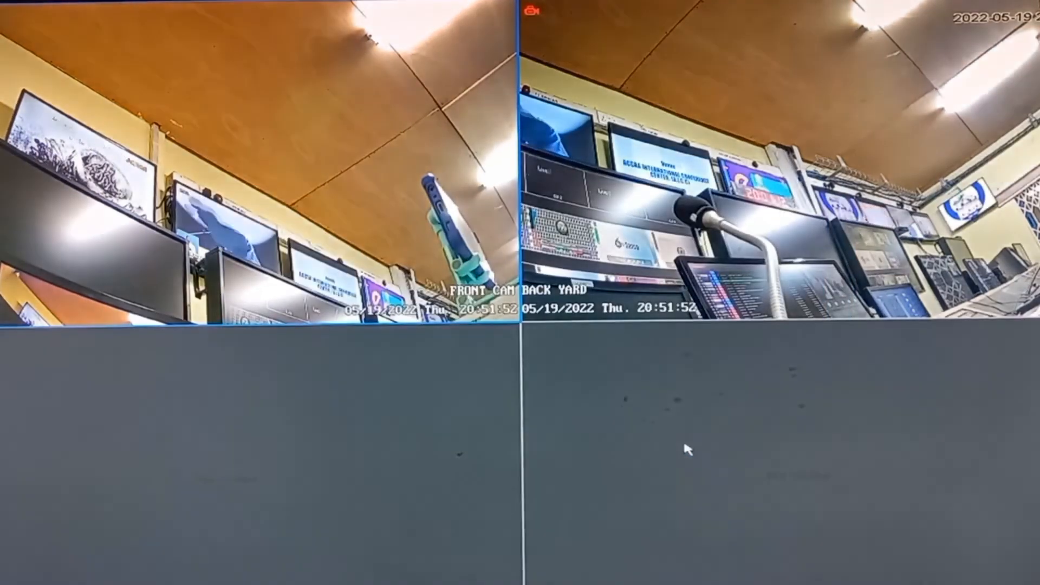
{"action": "right_click", "coordinate": [687, 451]}
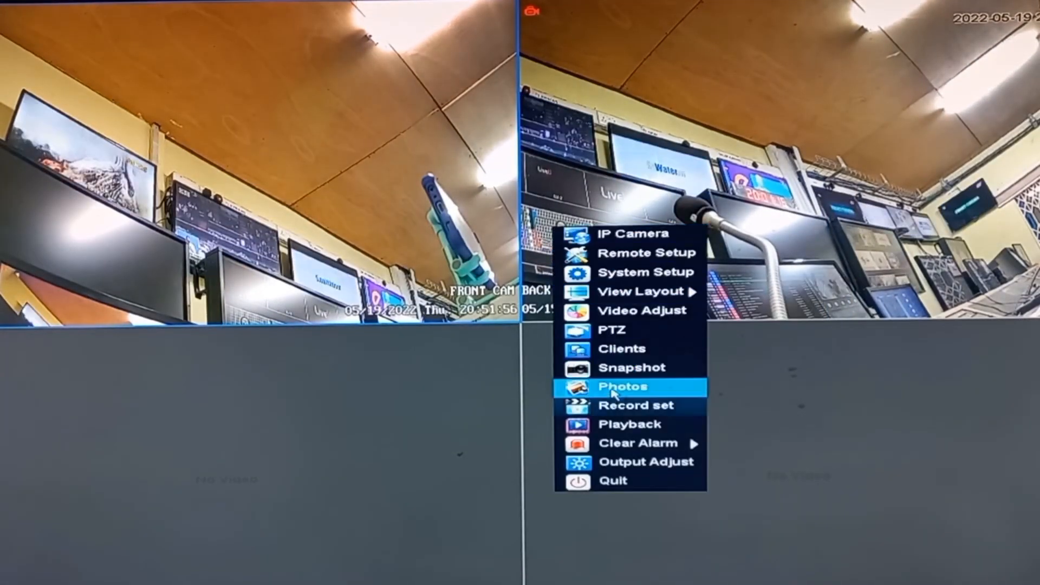
{"action": "left_click", "coordinate": [613, 481]}
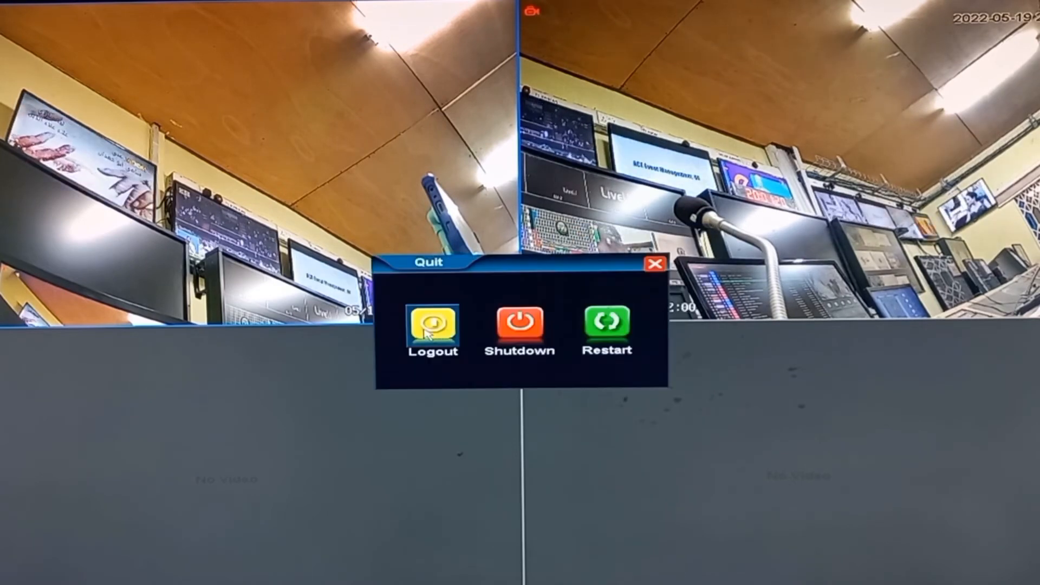
{"action": "left_click", "coordinate": [653, 276]}
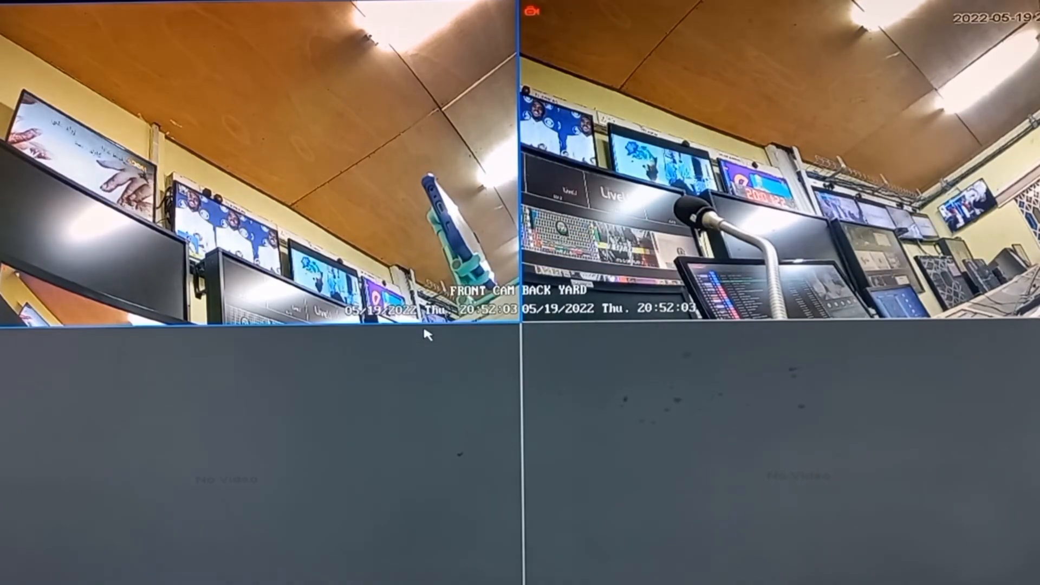
{"action": "right_click", "coordinate": [428, 338]}
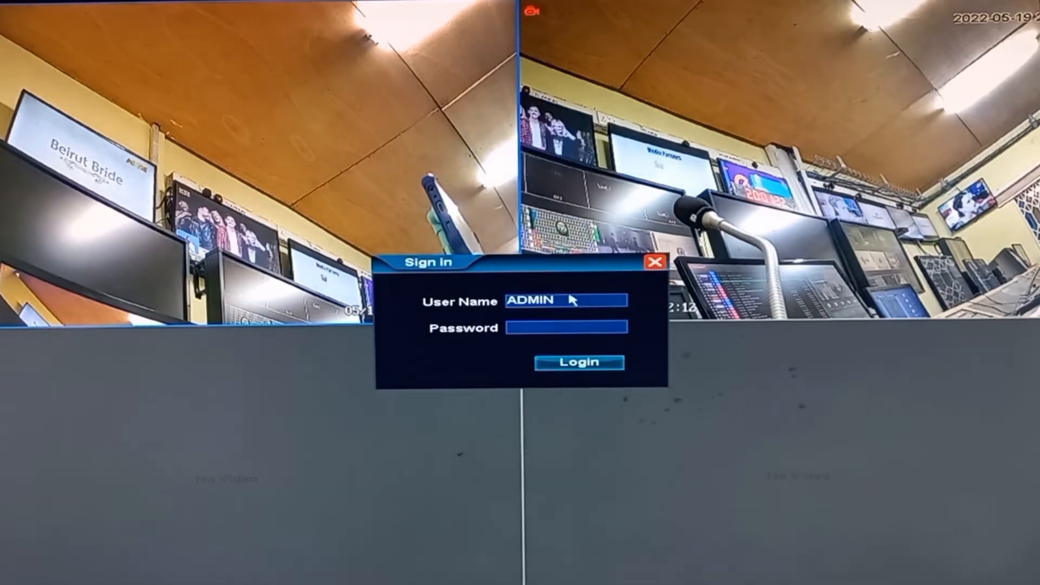
{"action": "left_click", "coordinate": [569, 301]}
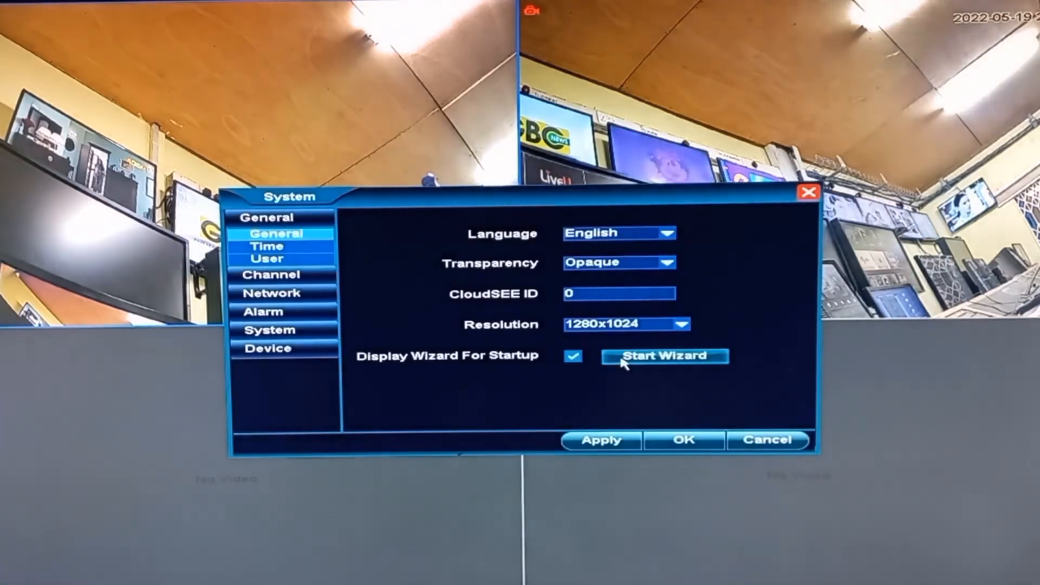
{"action": "mouse_move", "coordinate": [678, 422]}
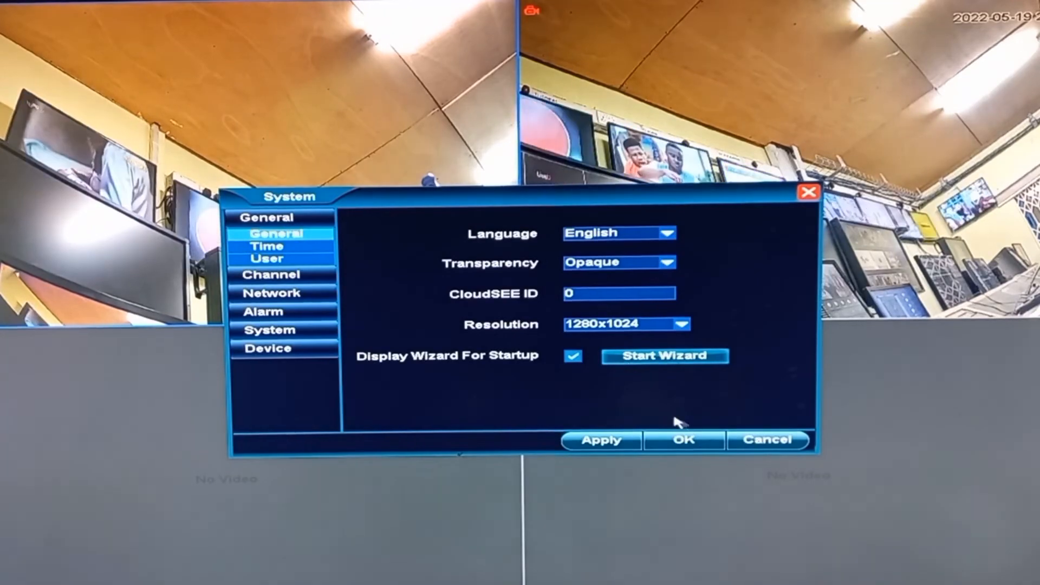
- Confirm the prompt and open the user accounts page with its user group choices
{"action": "left_click", "coordinate": [684, 440]}
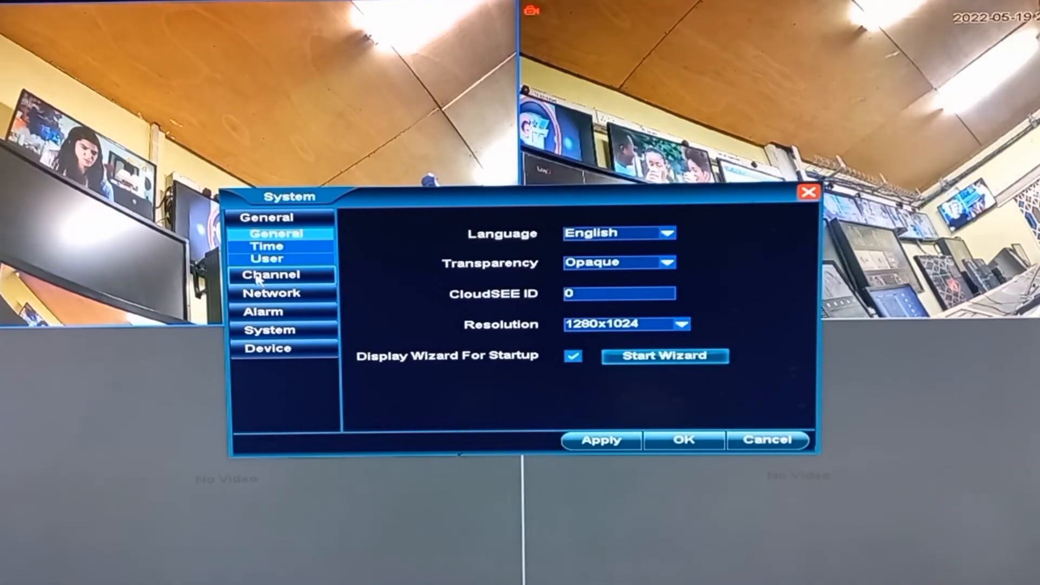
{"action": "left_click", "coordinate": [274, 258]}
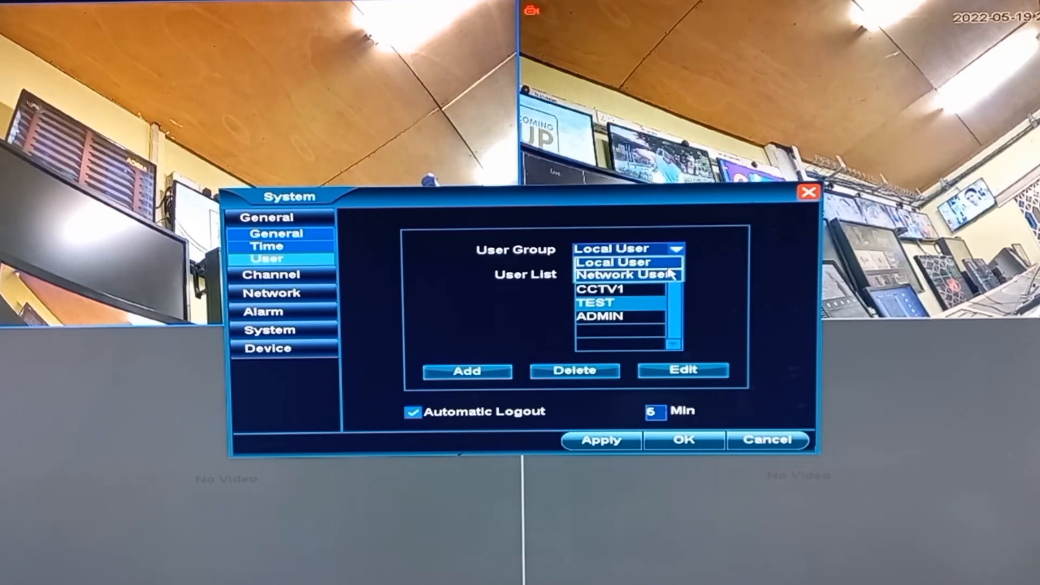
- Switch to Network User and enter the user name CCTV
{"action": "left_click", "coordinate": [626, 274]}
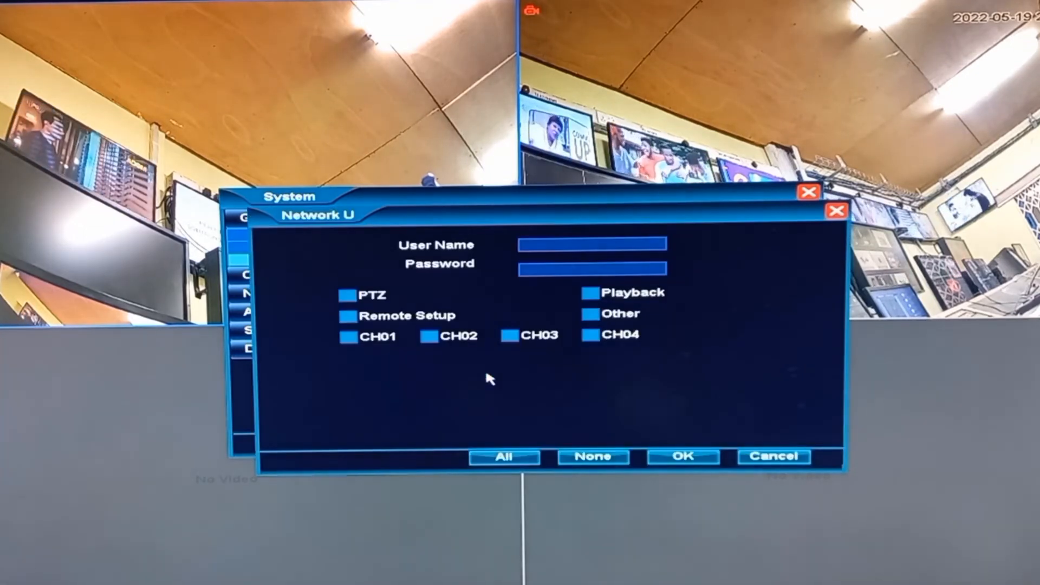
{"action": "left_click", "coordinate": [589, 245]}
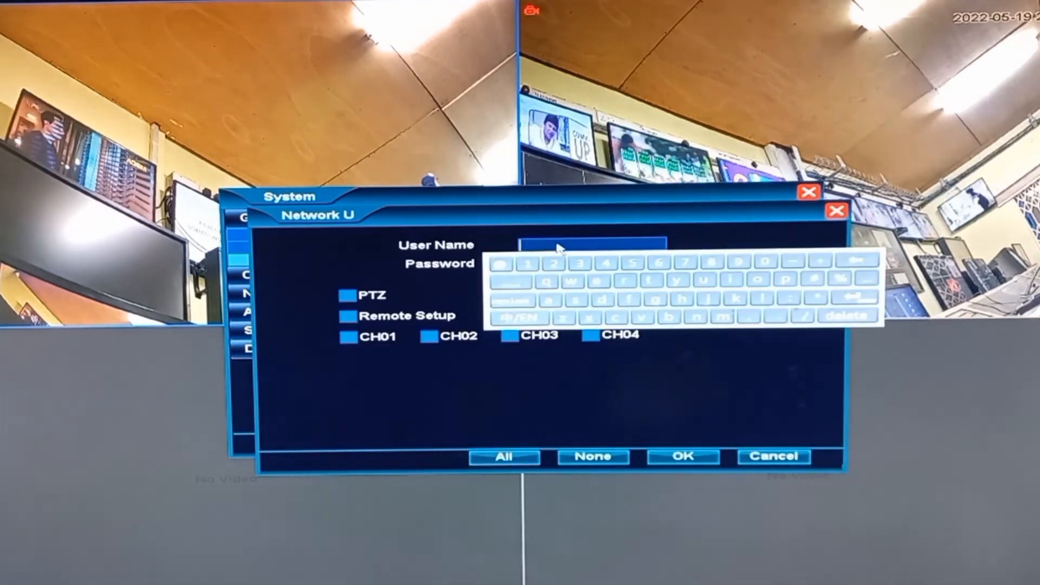
{"action": "left_click", "coordinate": [510, 301]}
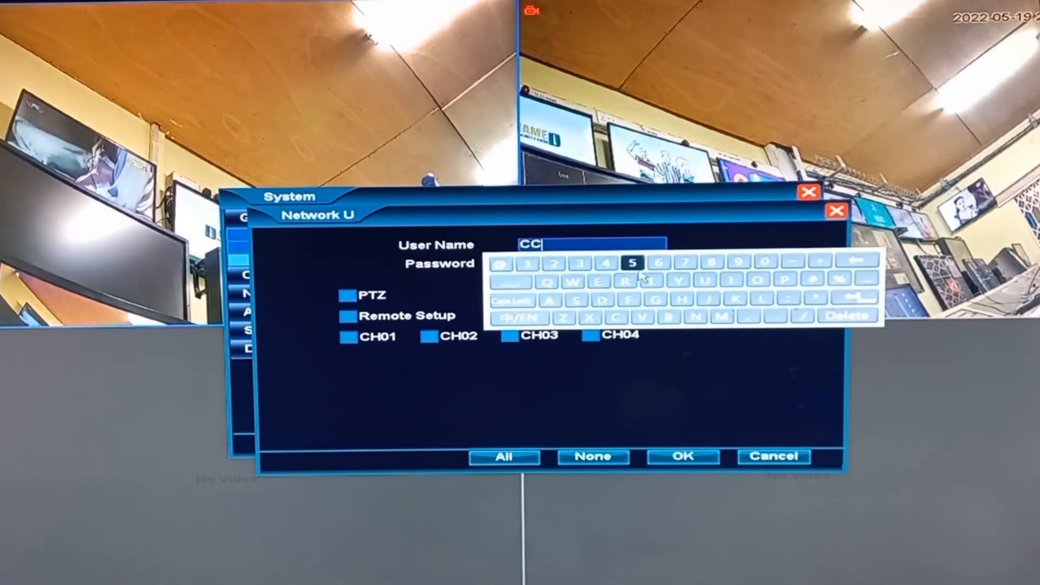
{"action": "left_click", "coordinate": [645, 318]}
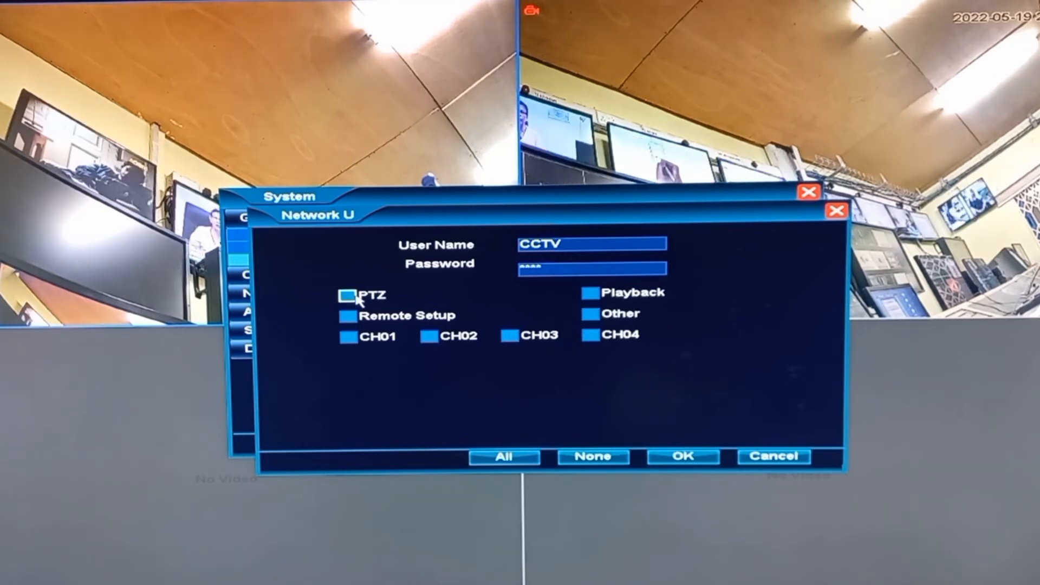
- Grant CCTV PTZ plus all permissions and channels, save it, and close settings
{"action": "left_click", "coordinate": [349, 295]}
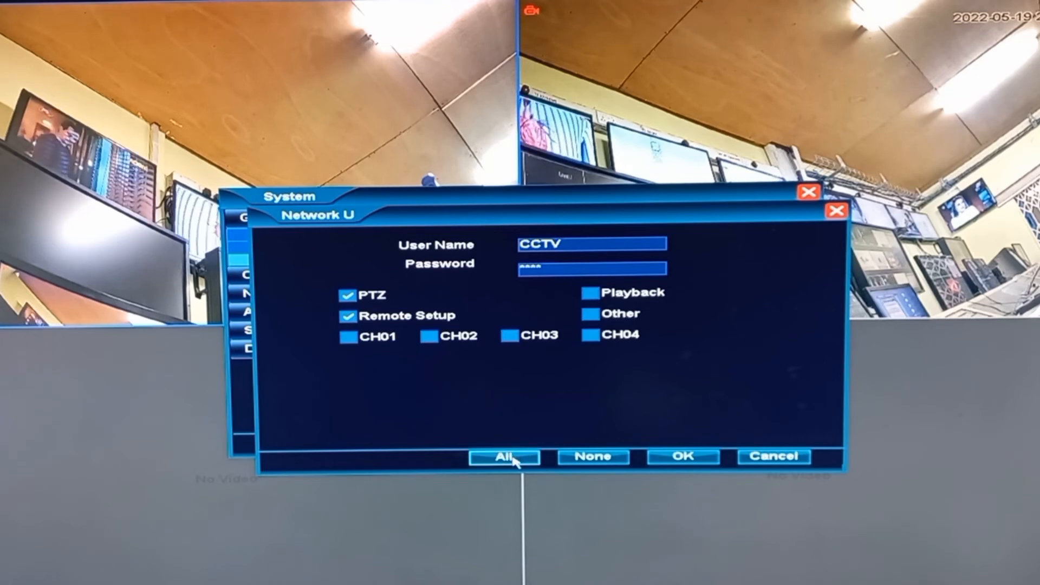
{"action": "left_click", "coordinate": [505, 457]}
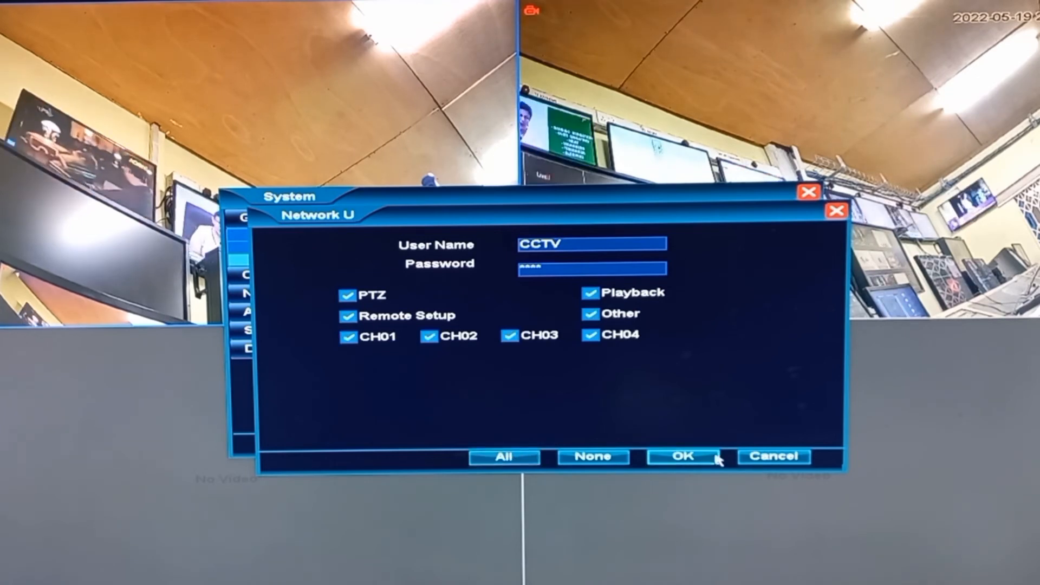
{"action": "left_click", "coordinate": [684, 456]}
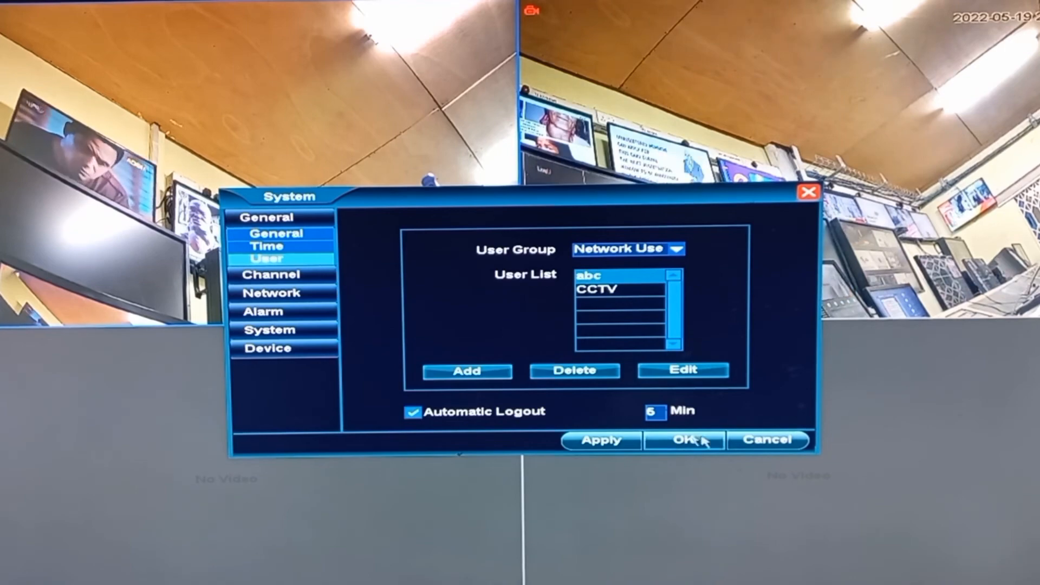
{"action": "left_click", "coordinate": [684, 440]}
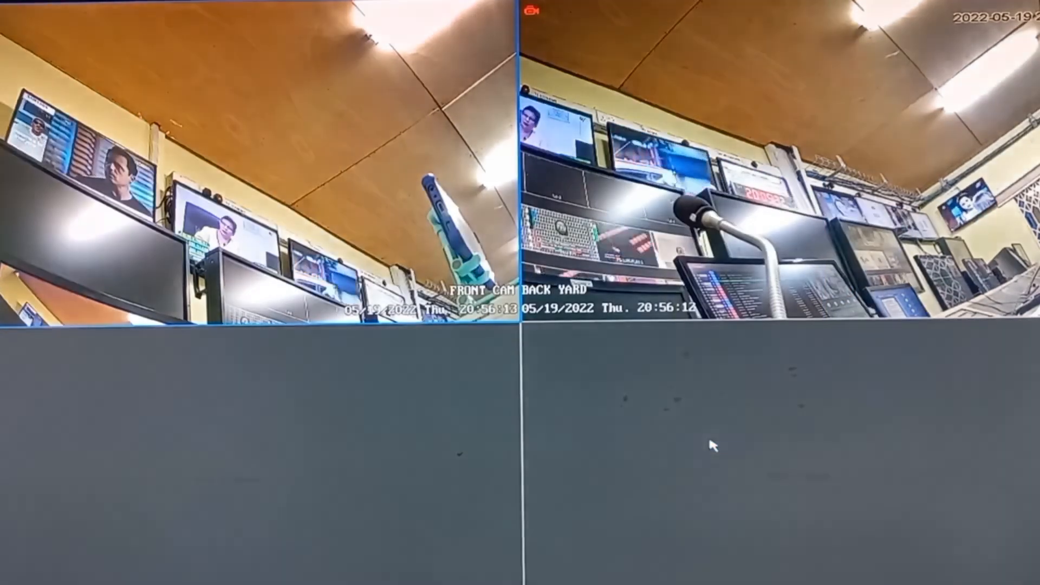